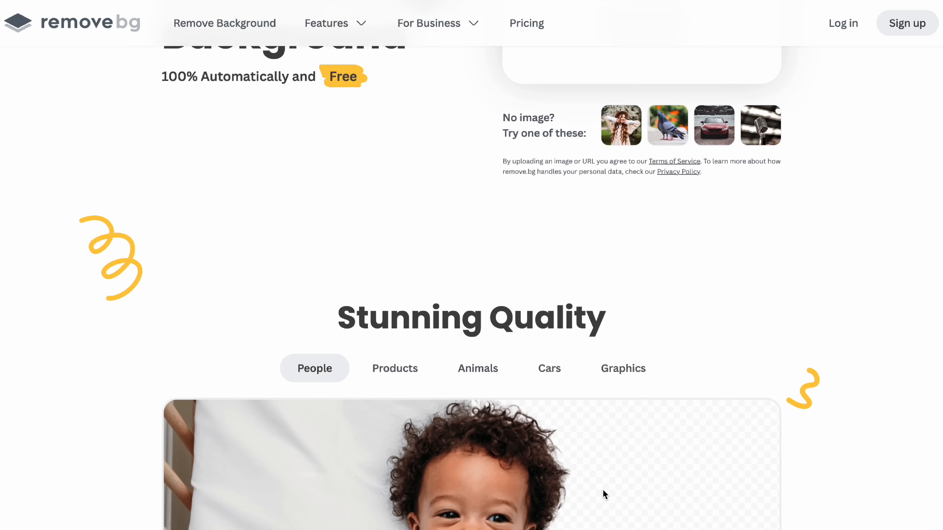
Scroll through the 'remove background' gig results showing ratings and starting prices.
scroll("down", 3)
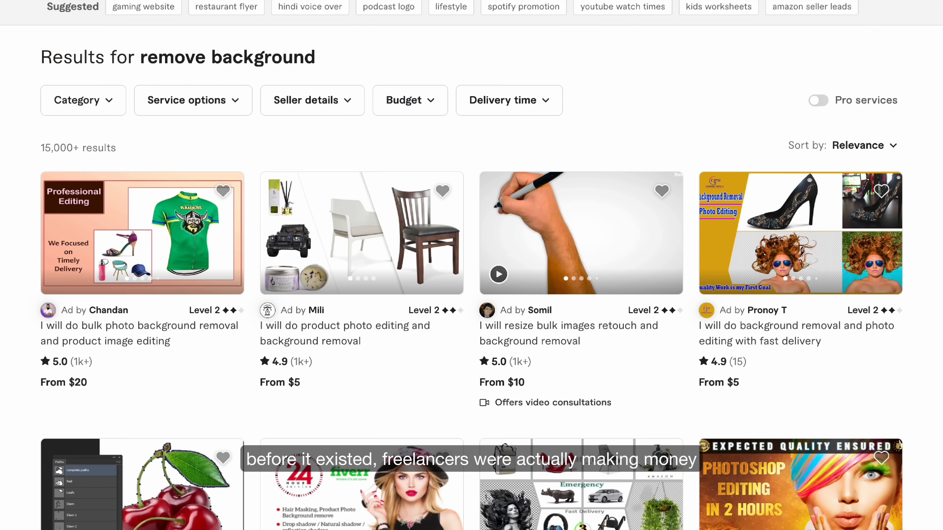
scroll("down", 3)
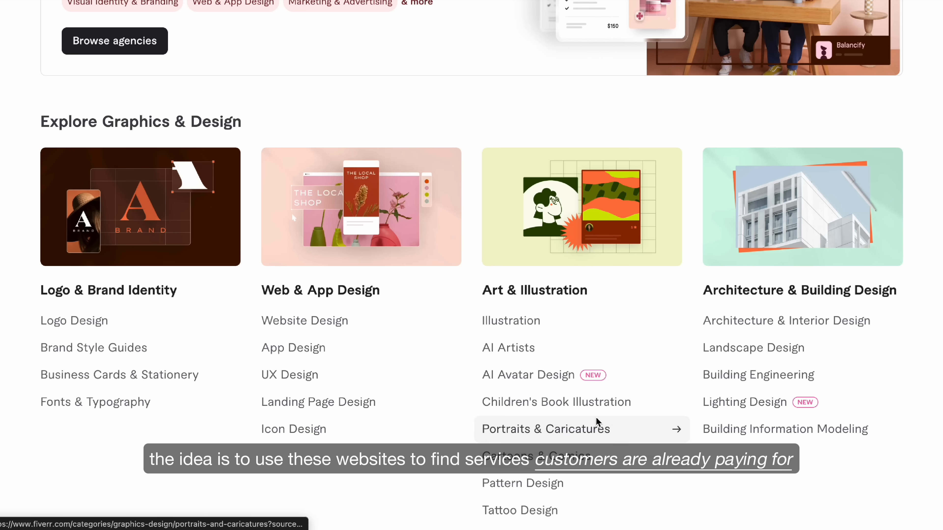
mouse_move(388, 375)
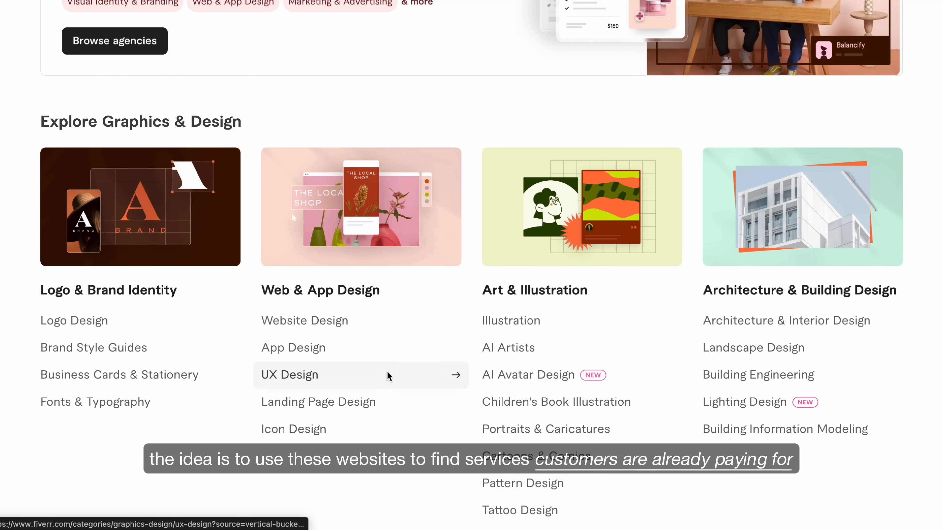
Choose Logo Design from the Graphics & Design subcategories to list logo gigs.
left_click(289, 375)
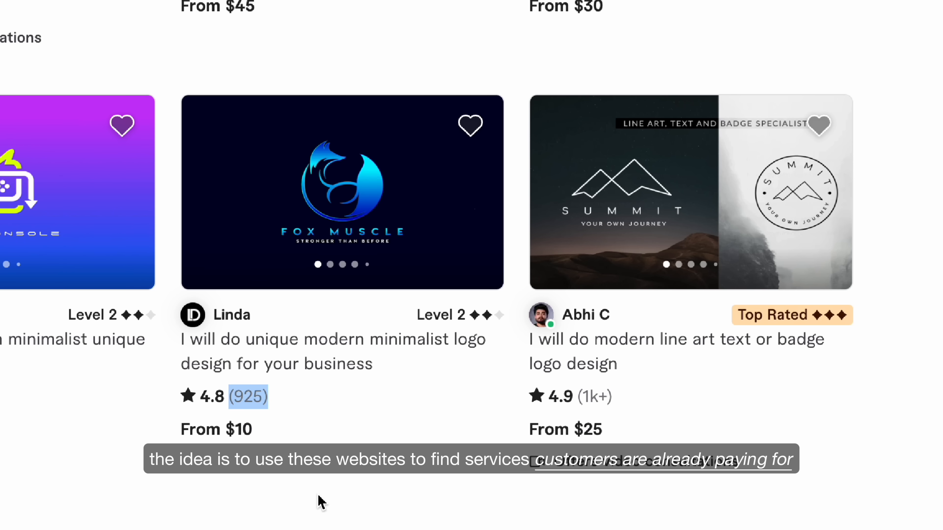